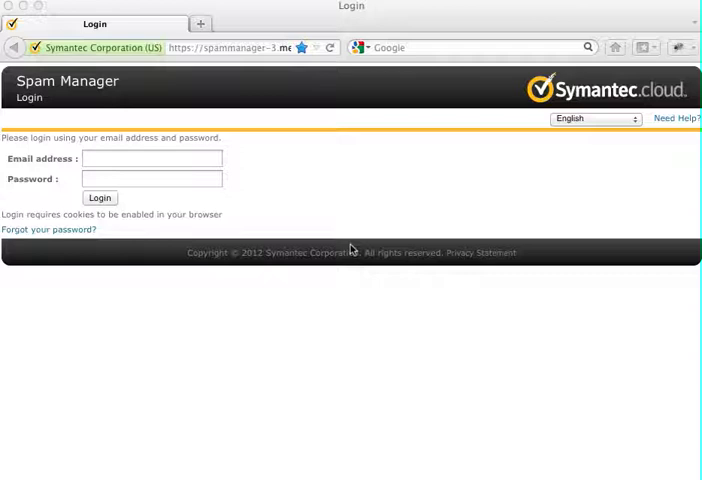
pyautogui.moveTo(118, 102)
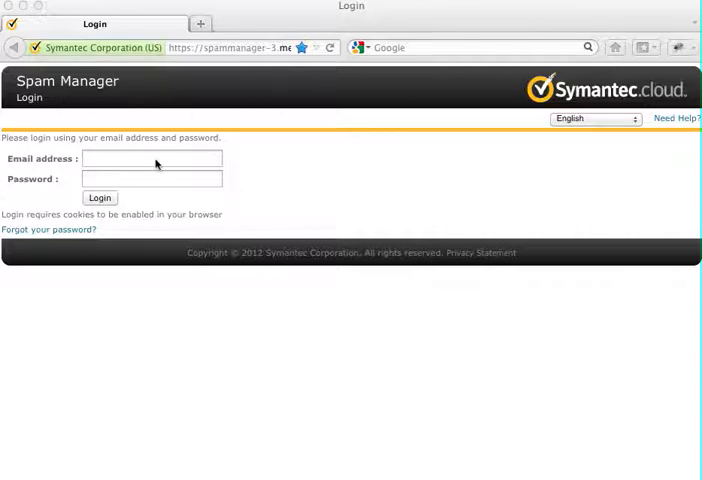
pyautogui.click(152, 158)
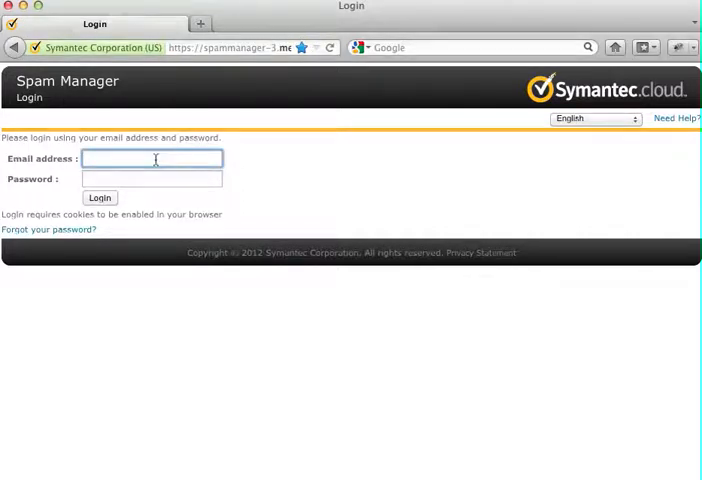
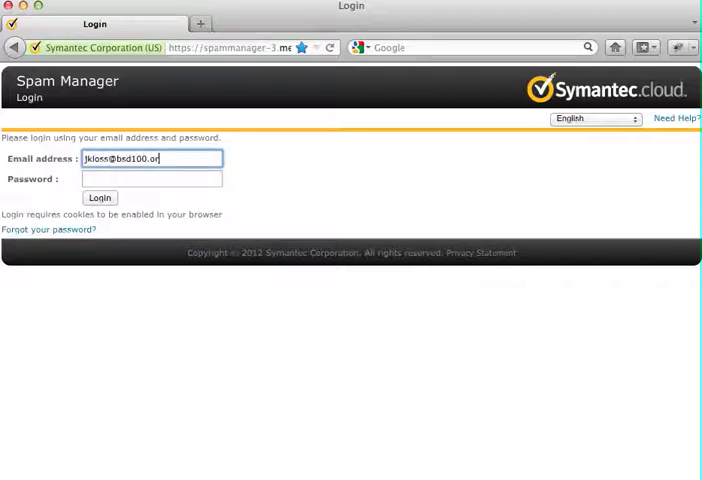
pyautogui.click(152, 178)
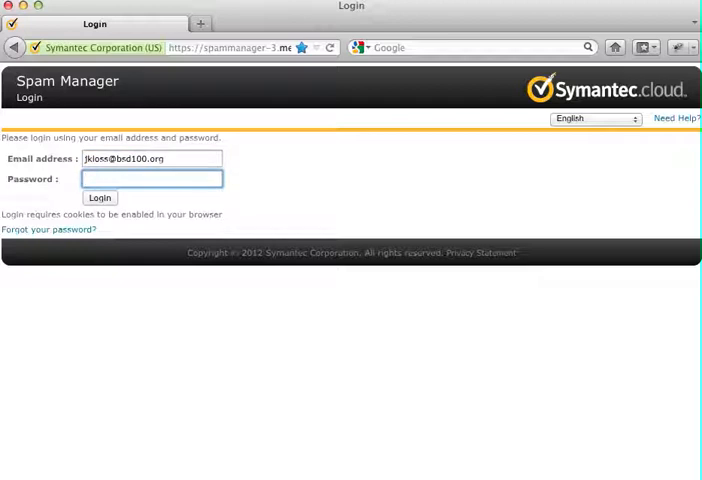
pyautogui.write('••••••')
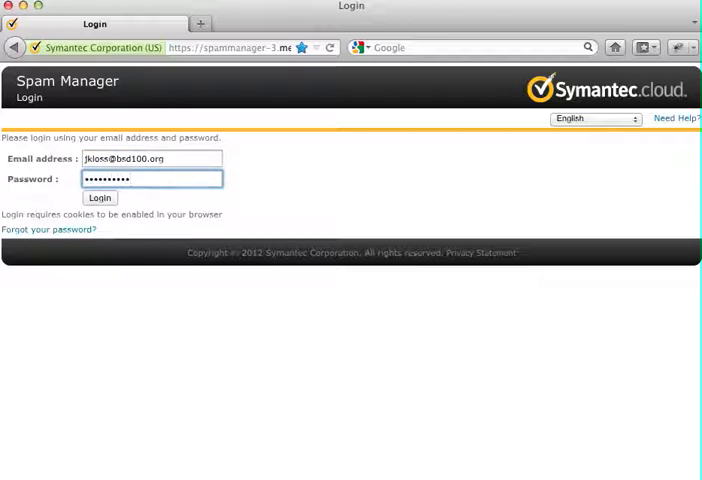
pyautogui.write('•')
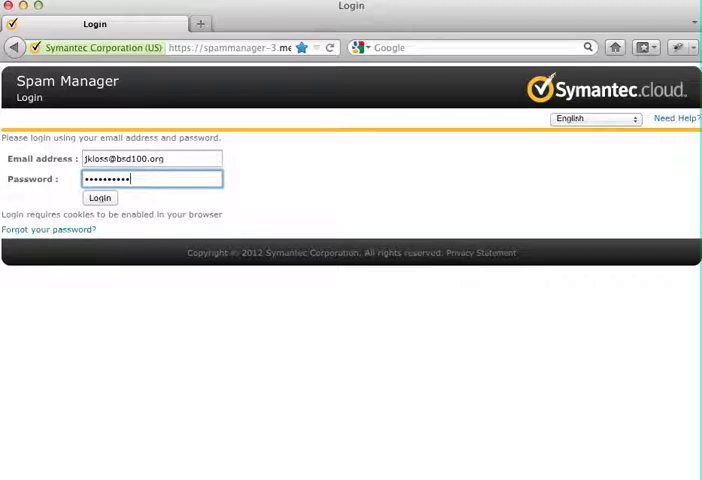
pyautogui.moveTo(46, 228)
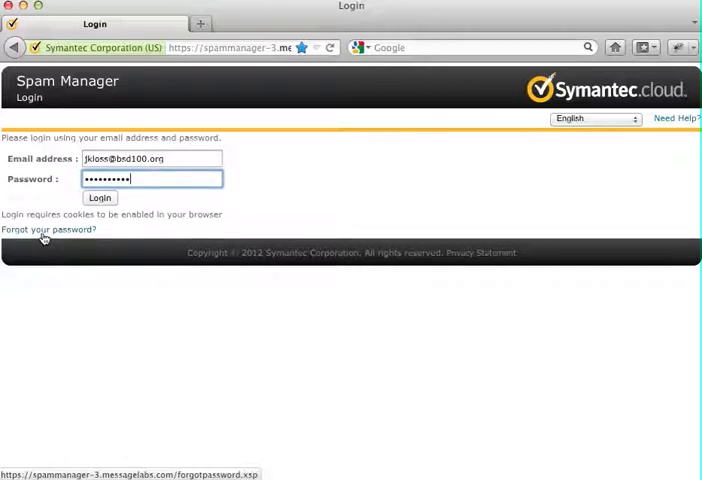
pyautogui.click(100, 196)
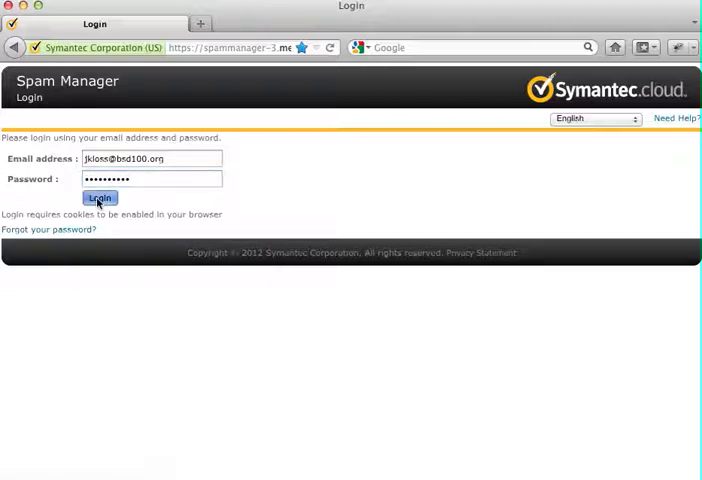
# Log in to reach the Summary page listing the quarantined messages
pyautogui.click(100, 198)
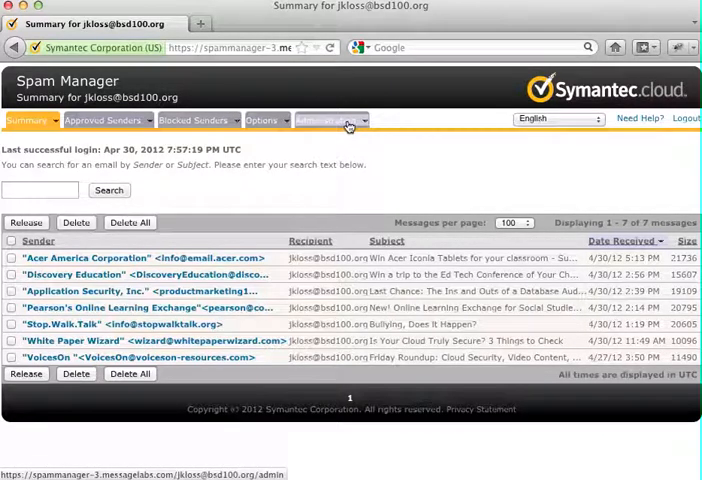
pyautogui.moveTo(348, 148)
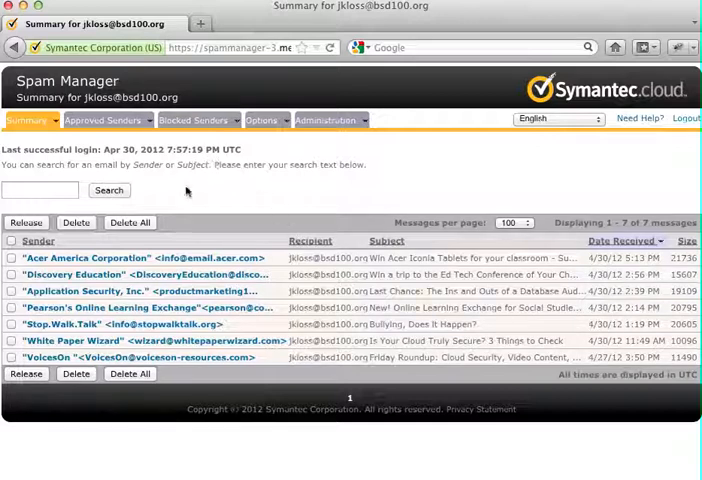
pyautogui.moveTo(244, 294)
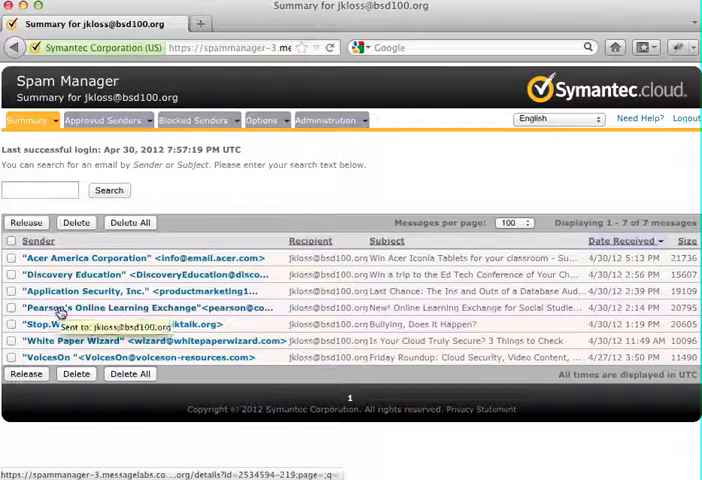
# Preview the Discovery Education message, read the conference-trip line, and release it from quarantine
pyautogui.click(40, 190)
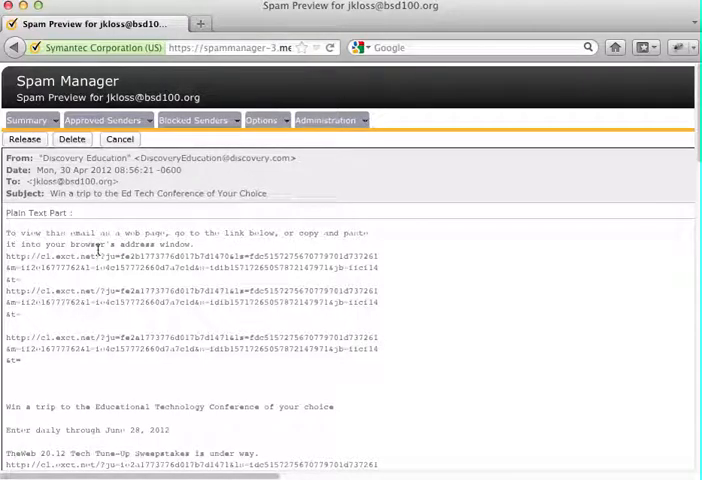
pyautogui.scroll(-3)
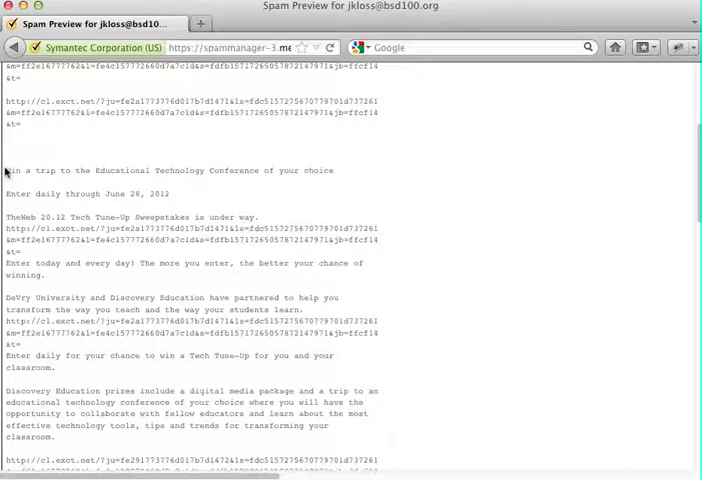
pyautogui.moveTo(4, 170); pyautogui.dragTo(270, 170)
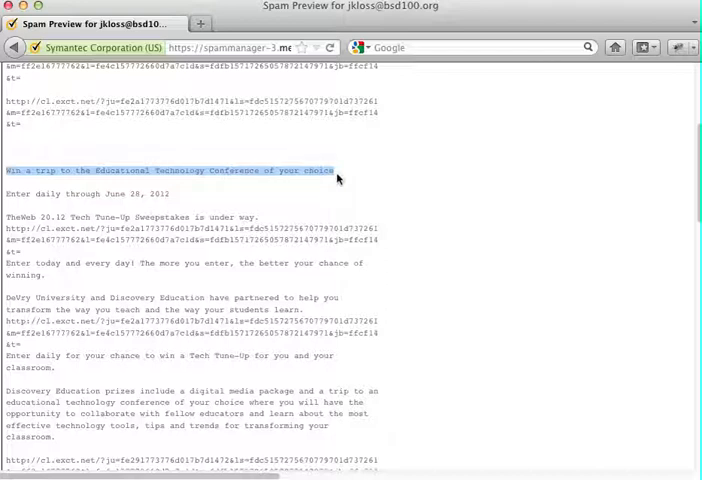
pyautogui.scroll(3)
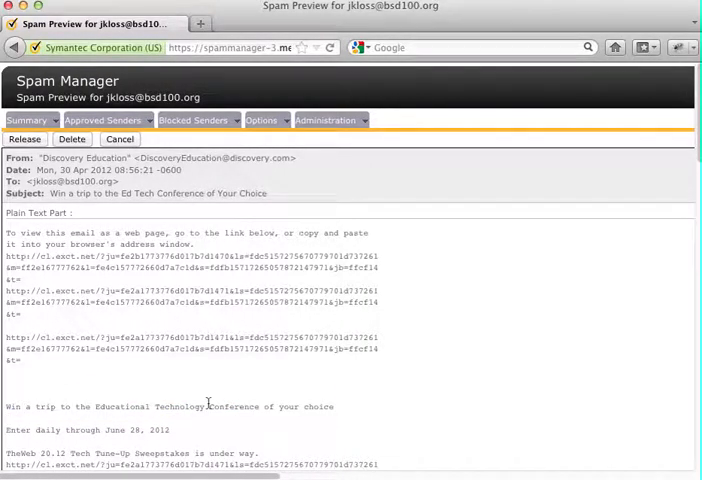
pyautogui.moveTo(88, 304)
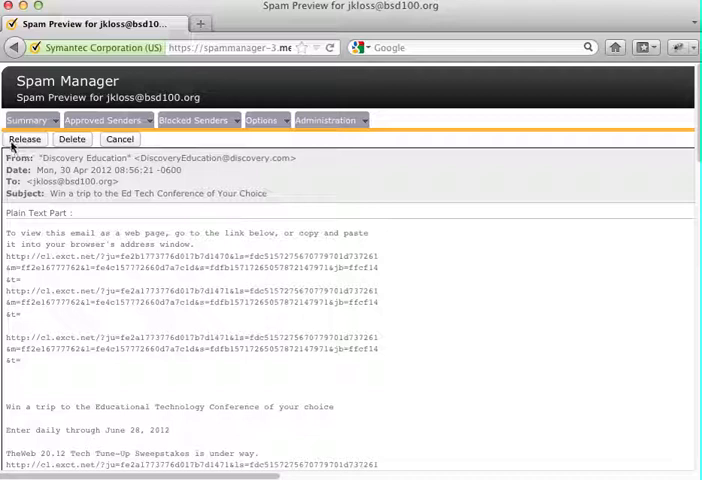
pyautogui.click(24, 140)
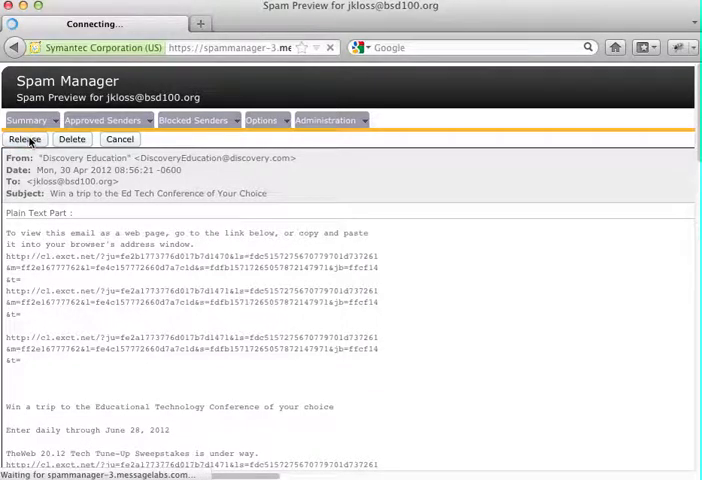
# On the release confirmation, pick out the sender address and start approving that sender
pyautogui.click(24, 140)
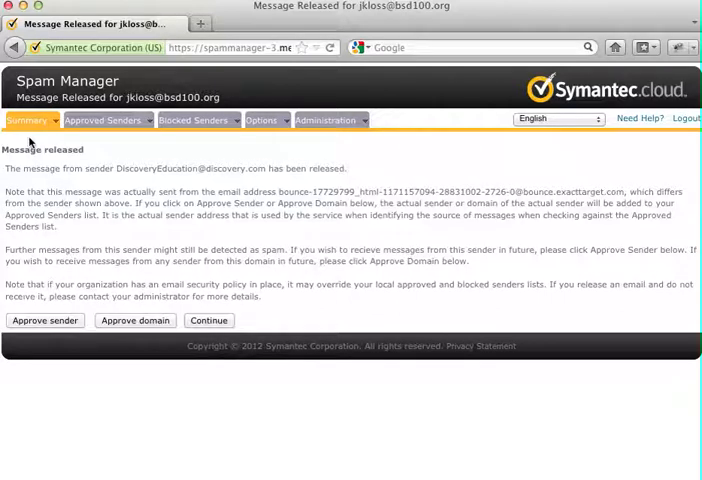
pyautogui.moveTo(88, 210)
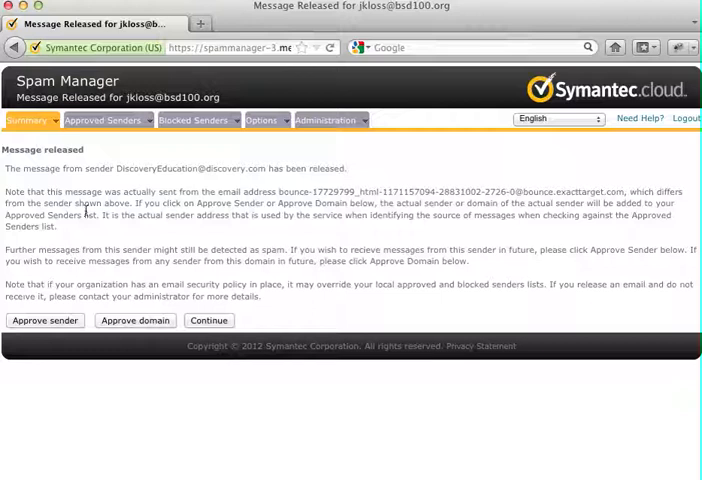
pyautogui.moveTo(196, 226)
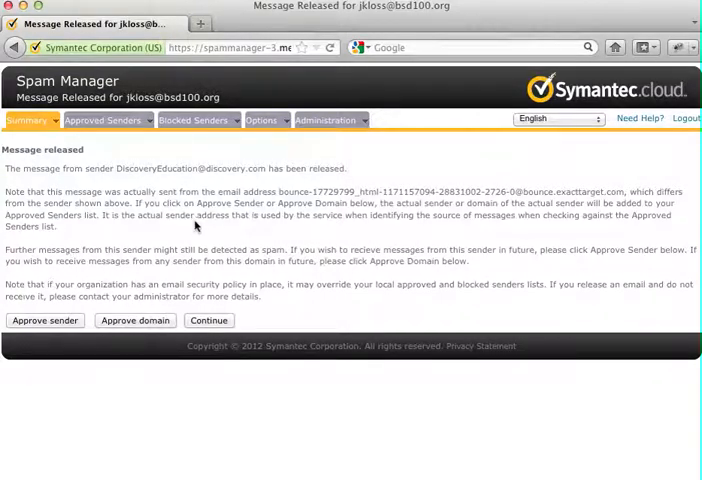
pyautogui.moveTo(244, 230)
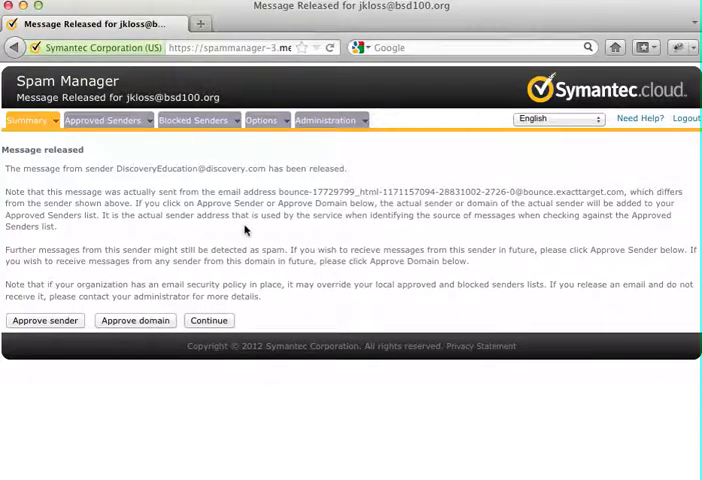
pyautogui.moveTo(12, 244)
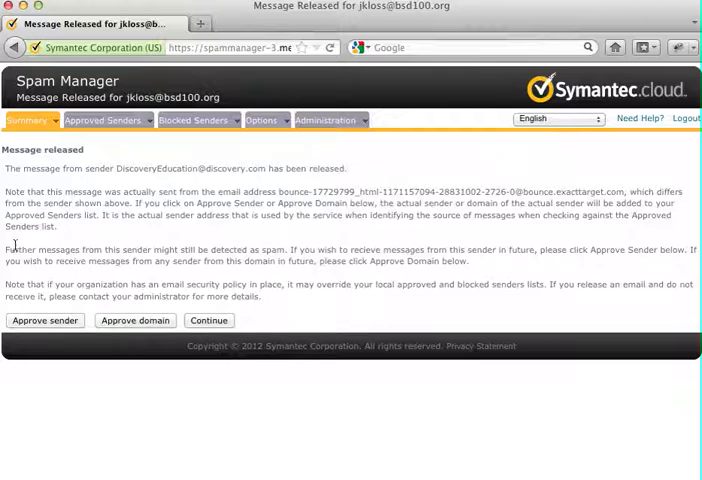
pyautogui.moveTo(44, 344)
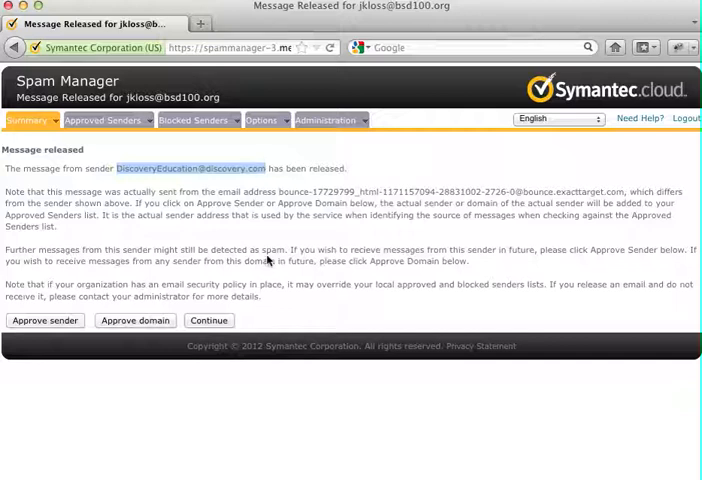
pyautogui.moveTo(128, 328)
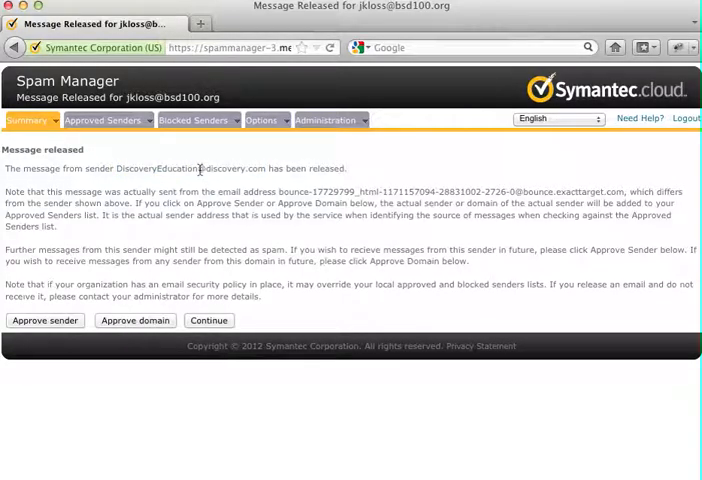
pyautogui.doubleClick(232, 168)
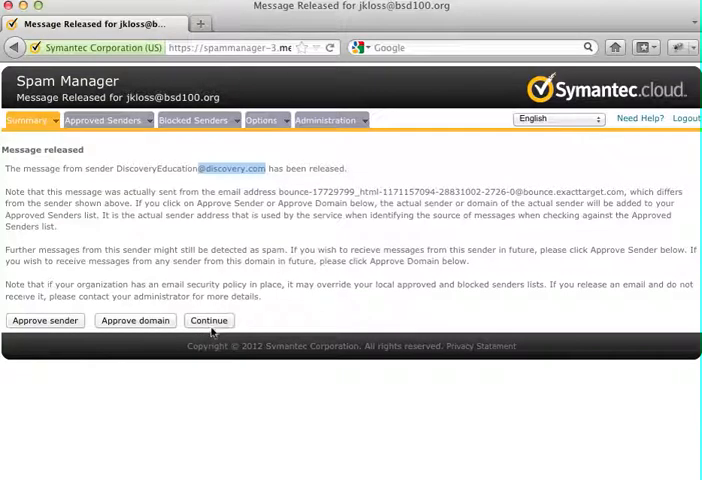
pyautogui.moveTo(156, 326)
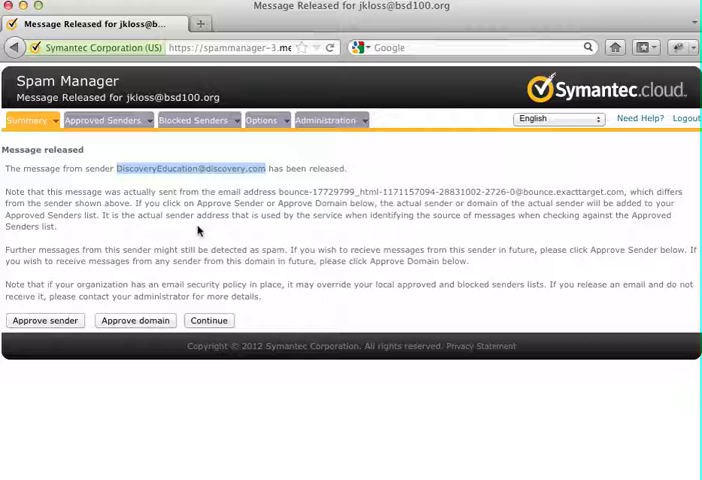
pyautogui.moveTo(4, 324)
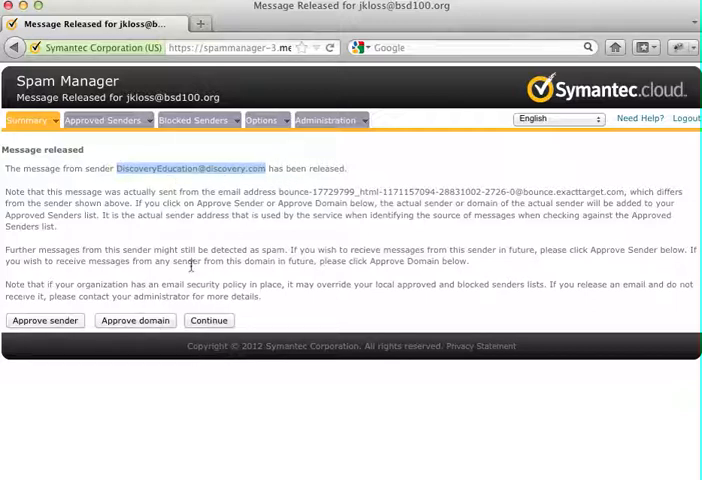
pyautogui.click(44, 320)
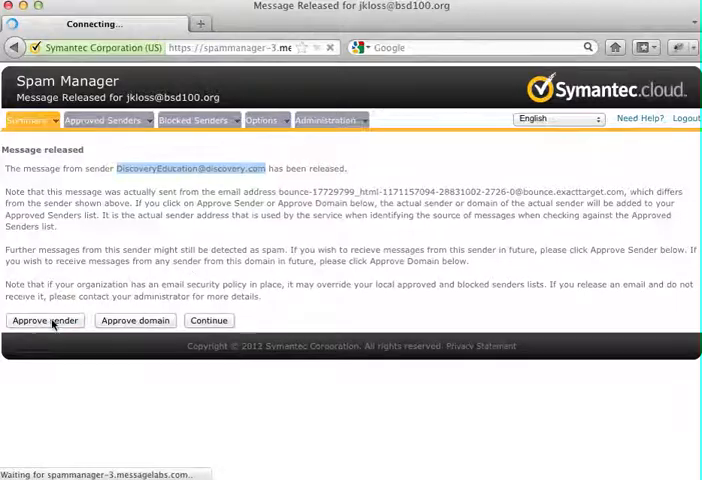
# Edit the prefilled sender to ounce.exacttarget.com, then cancel the Add Approved Sender form unsaved
pyautogui.click(44, 320)
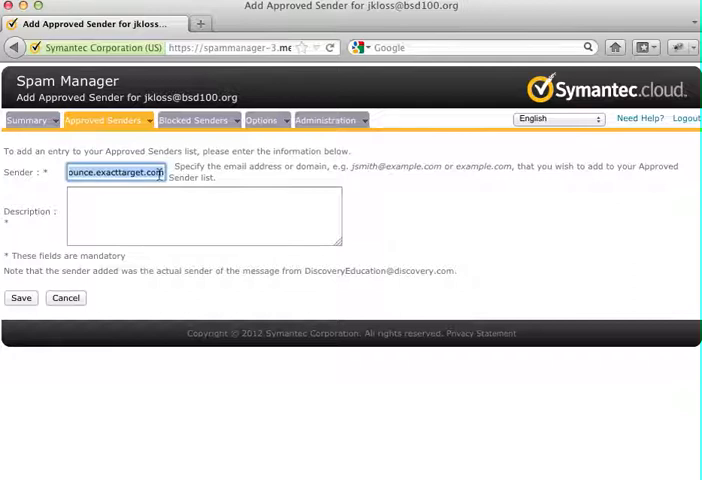
pyautogui.click(112, 172)
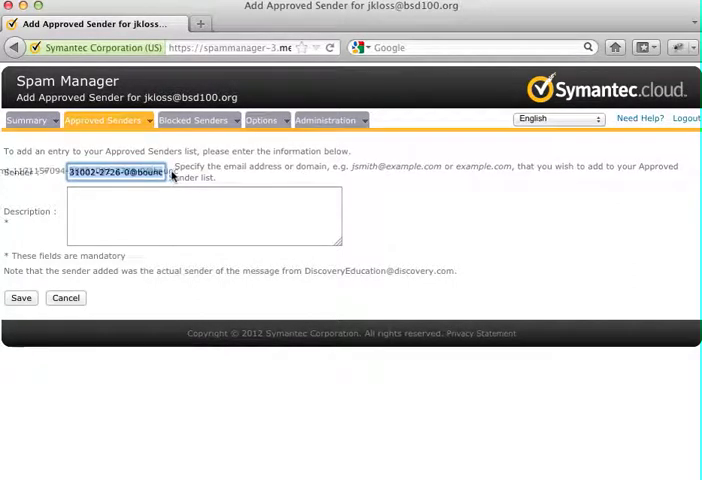
pyautogui.write('ounce.exacttarget.com')
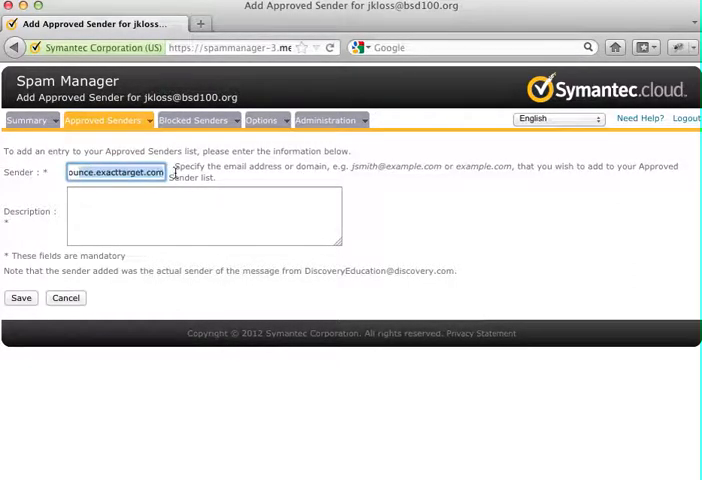
pyautogui.click(64, 296)
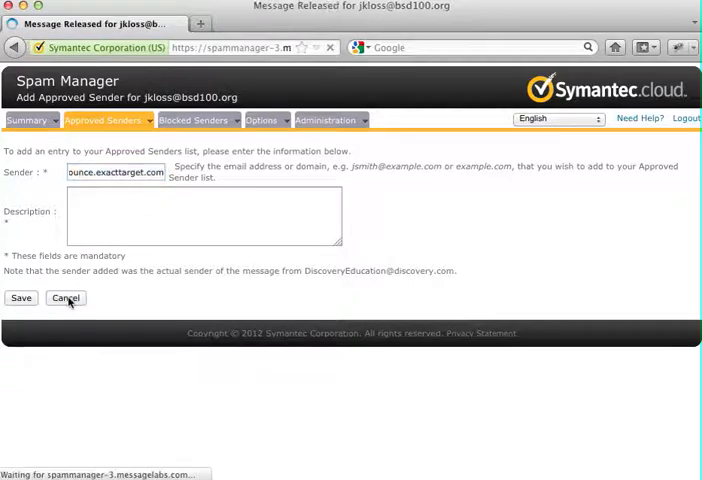
pyautogui.click(66, 296)
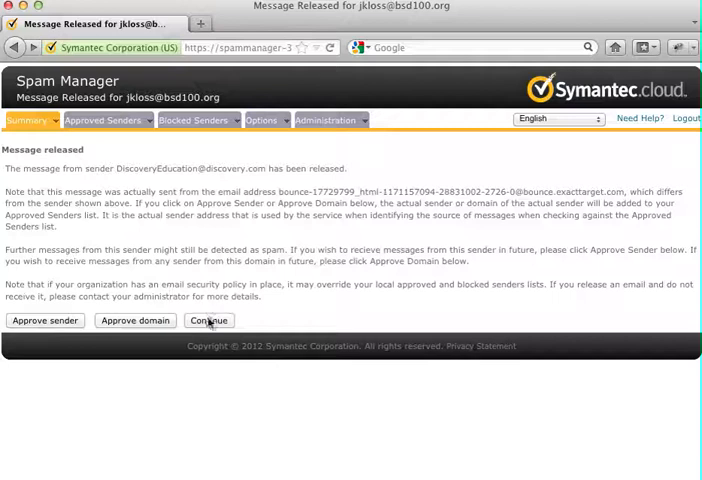
# Tick three quarantined messages, request Delete All, then back out of the confirmation
pyautogui.click(208, 320)
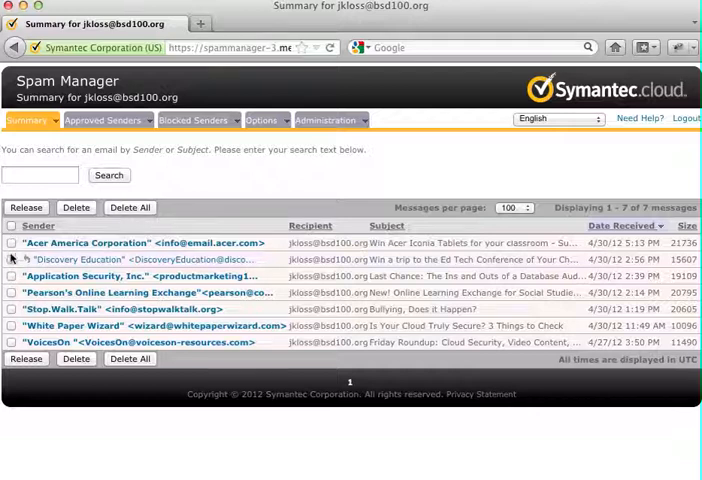
pyautogui.click(12, 244)
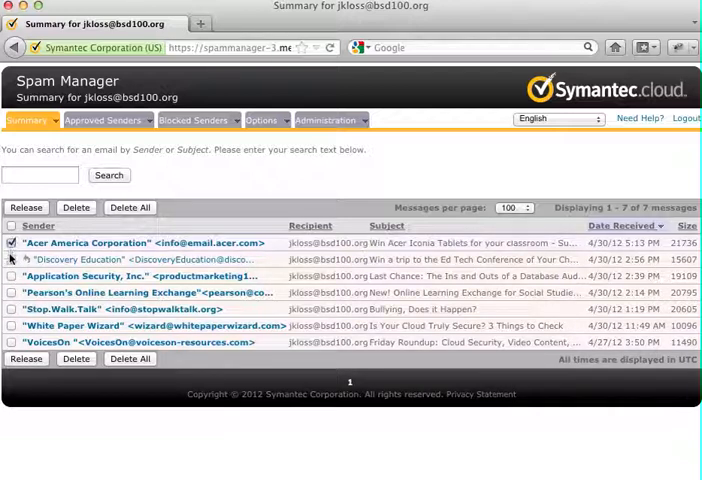
pyautogui.click(12, 276)
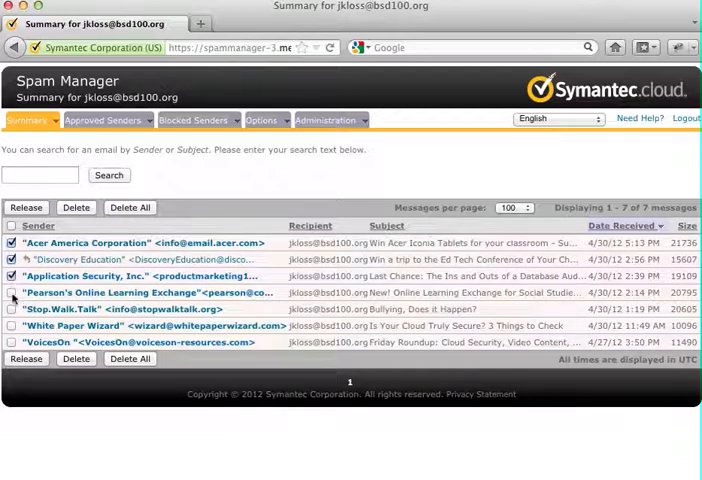
pyautogui.click(12, 292)
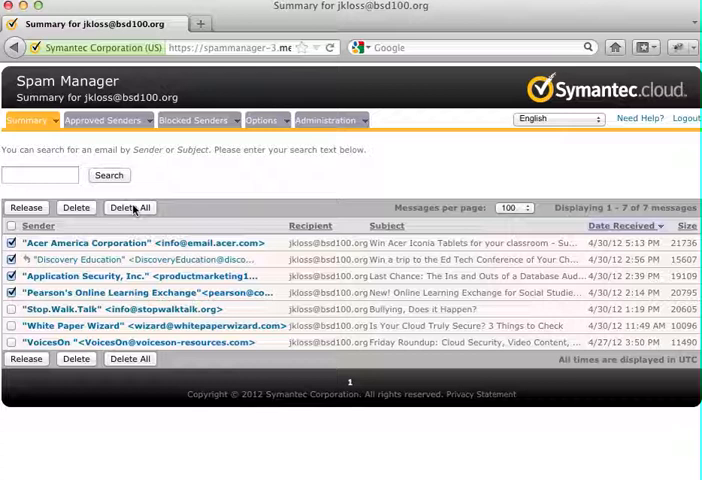
pyautogui.click(128, 208)
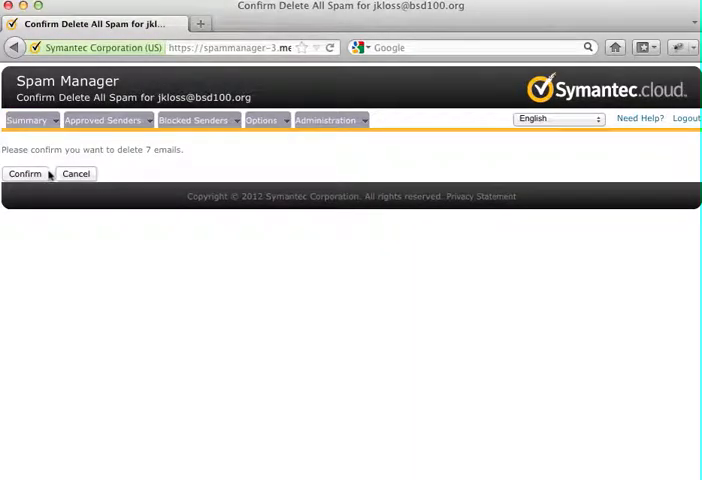
pyautogui.click(24, 172)
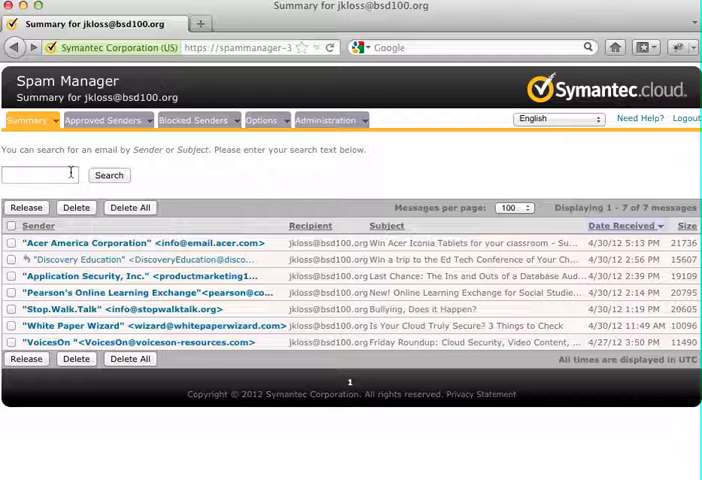
# Select all seven quarantined messages, Delete All, and confirm the deletion
pyautogui.click(12, 226)
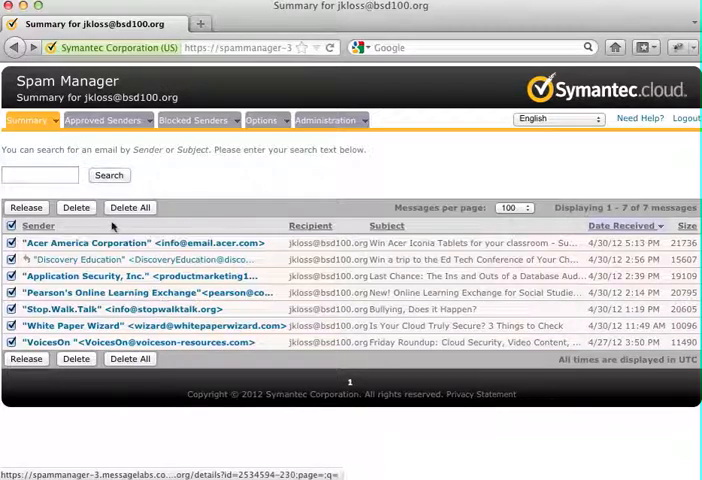
pyautogui.click(128, 208)
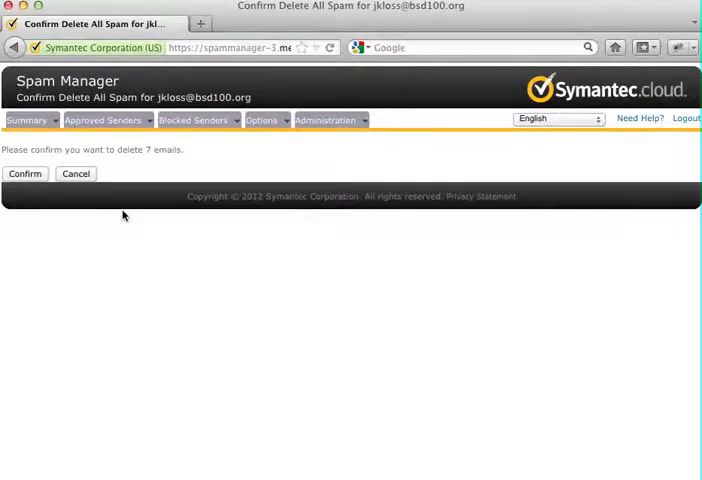
pyautogui.click(24, 172)
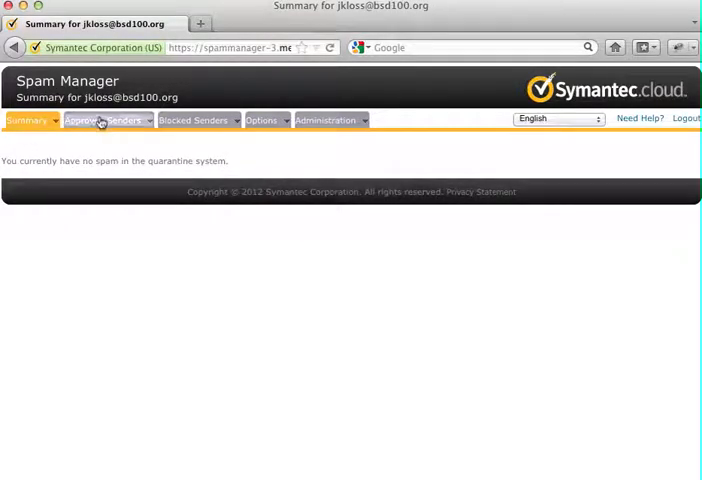
# Visit the empty Approved Senders list, return to Summary, then view Approved and Blocked Senders
pyautogui.click(108, 120)
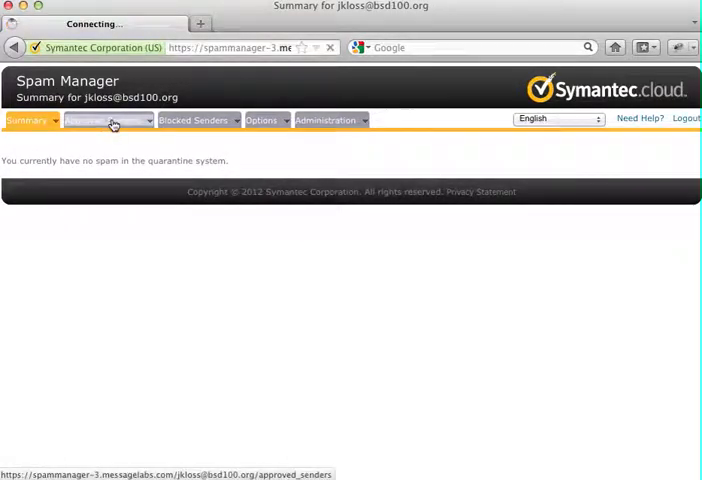
pyautogui.click(108, 120)
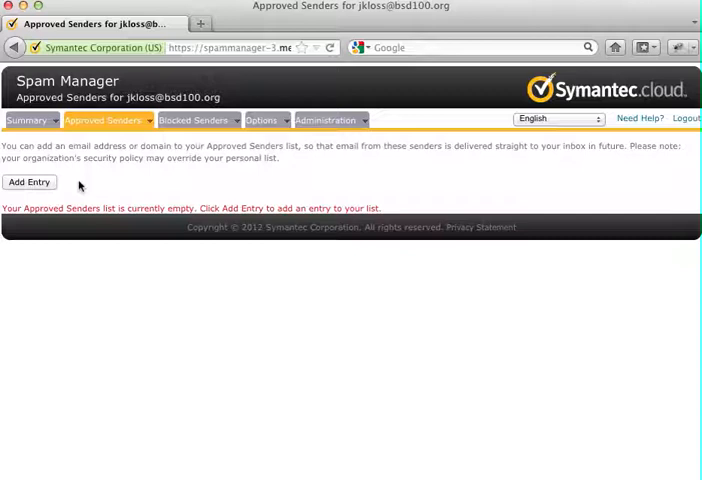
pyautogui.moveTo(32, 140)
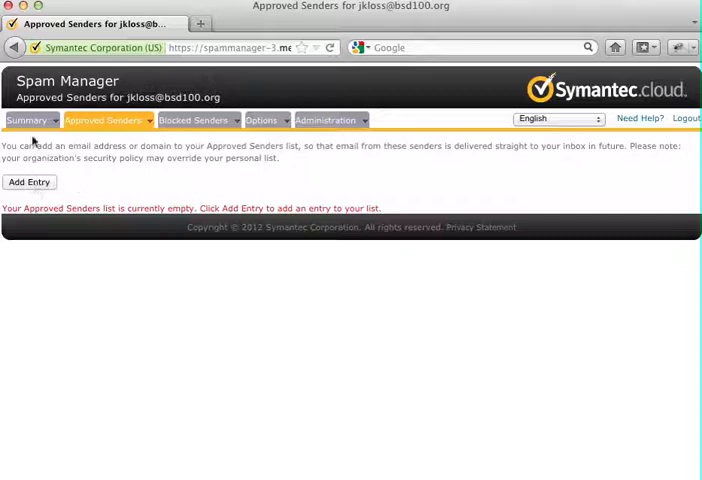
pyautogui.click(26, 120)
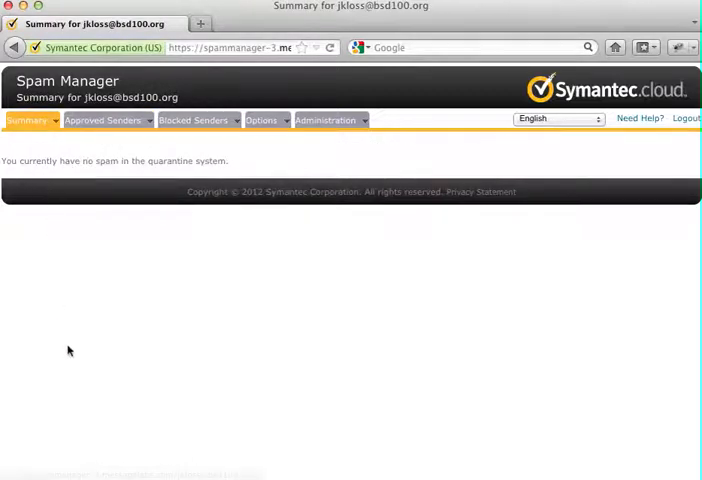
pyautogui.moveTo(68, 158)
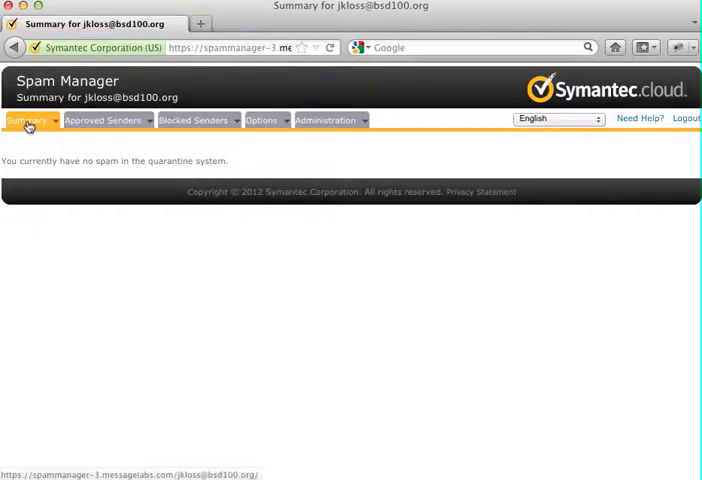
pyautogui.moveTo(92, 148)
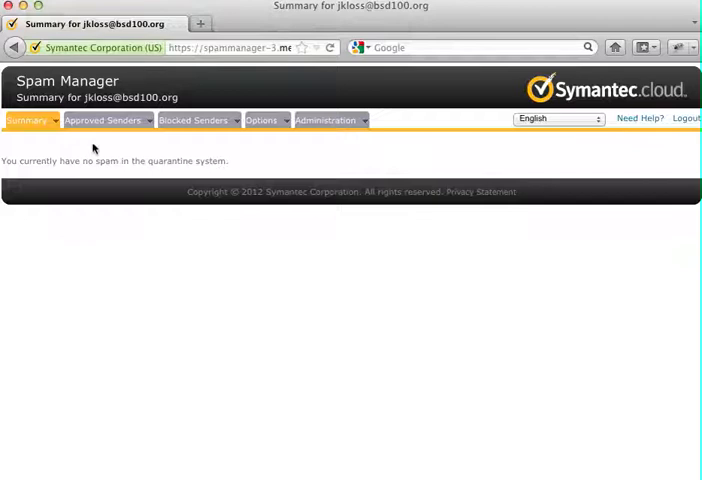
pyautogui.click(102, 120)
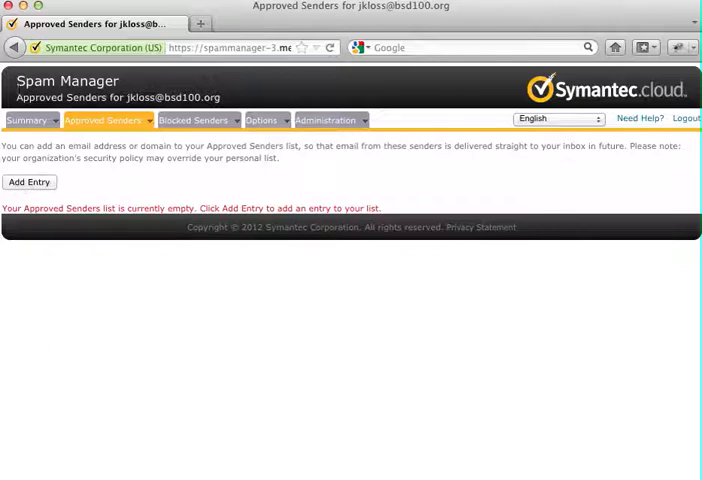
pyautogui.click(194, 120)
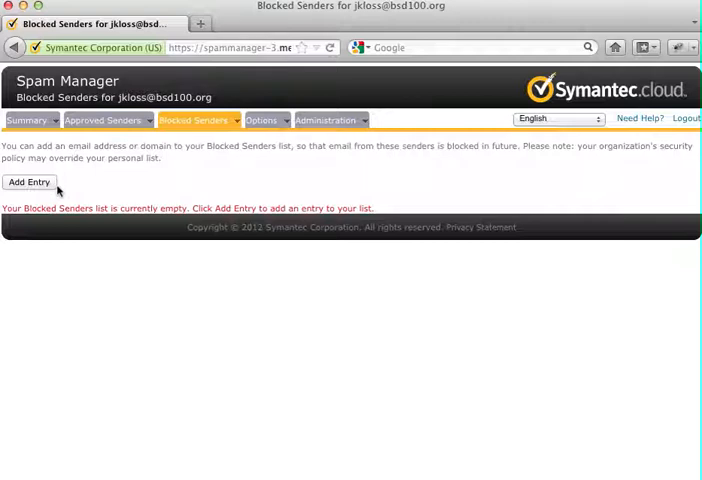
pyautogui.click(28, 182)
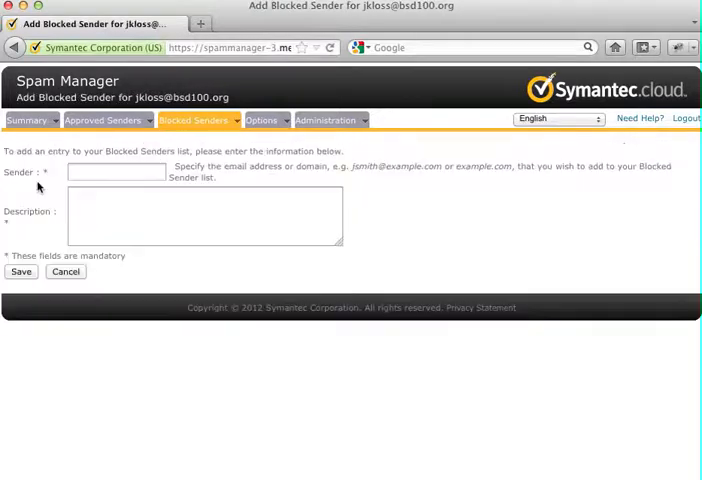
pyautogui.click(116, 172)
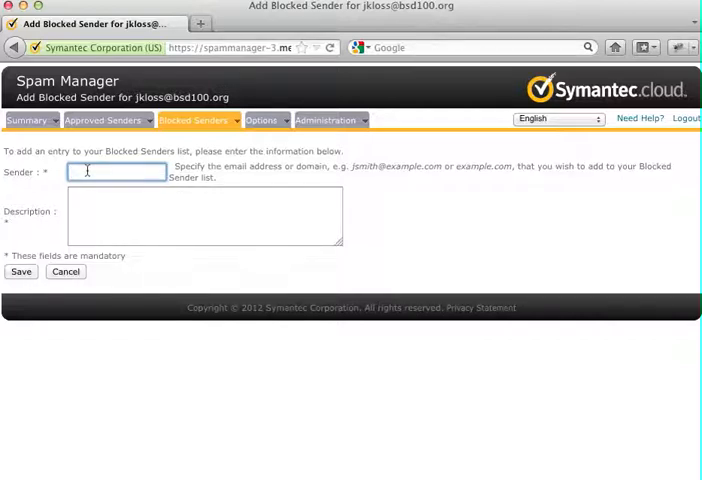
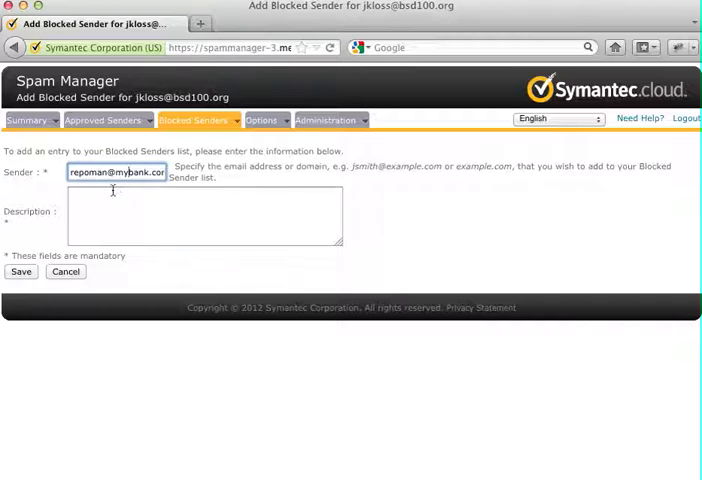
pyautogui.write('Bad s')
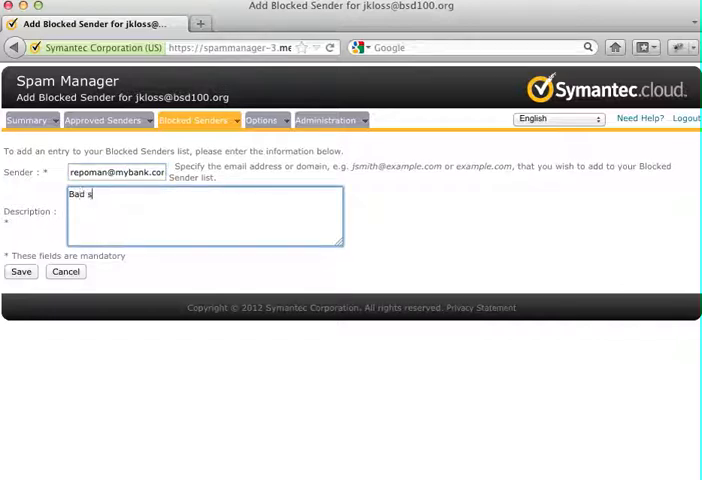
pyautogui.write('pam!')
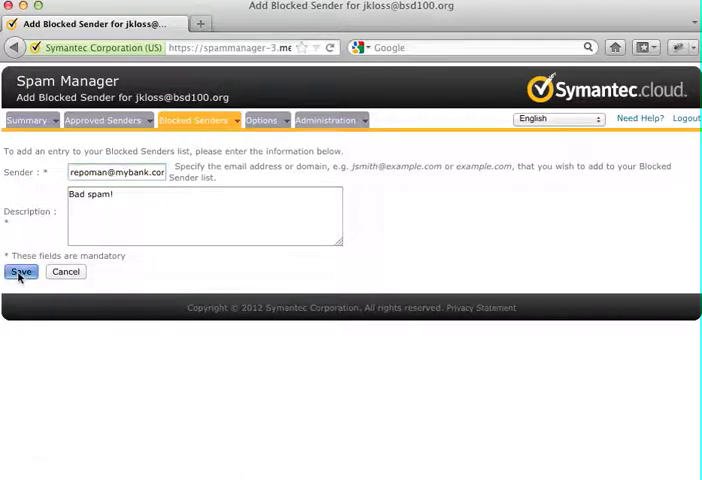
pyautogui.click(20, 272)
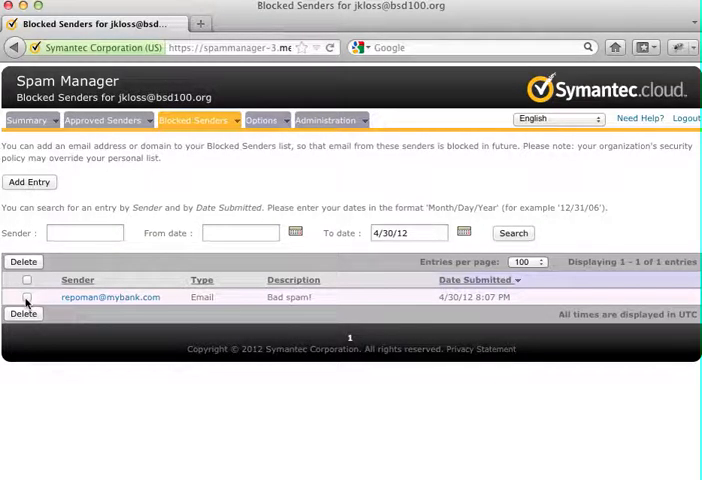
# Delete the mybank blocked sender, then check Approved Senders and return to the empty Blocked Senders list
pyautogui.click(28, 296)
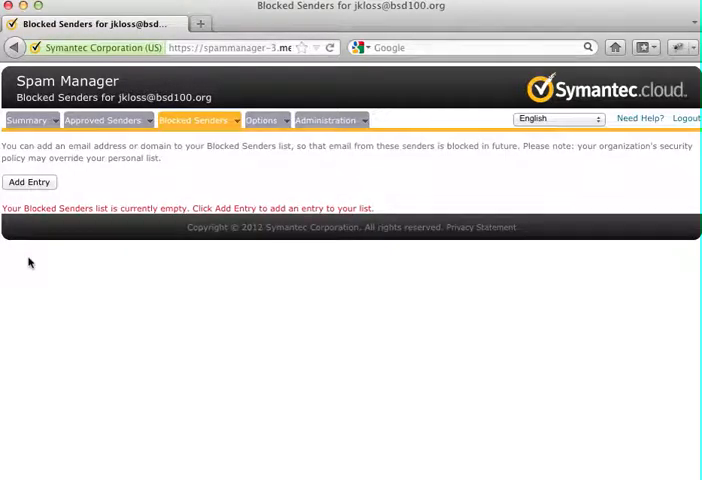
pyautogui.moveTo(98, 136)
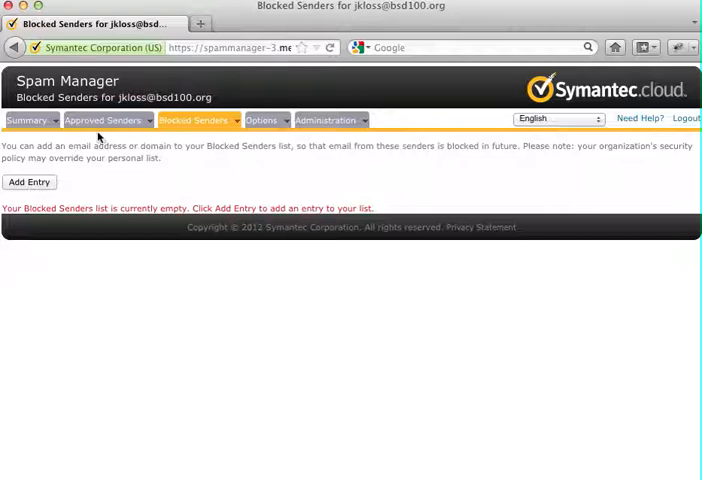
pyautogui.click(102, 120)
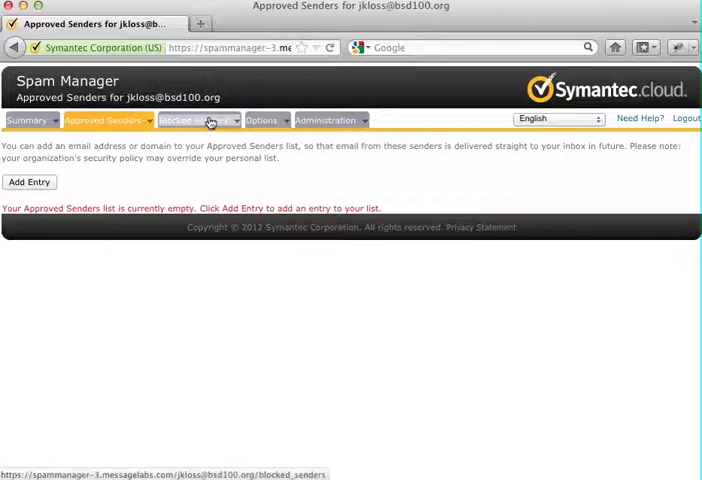
pyautogui.click(190, 120)
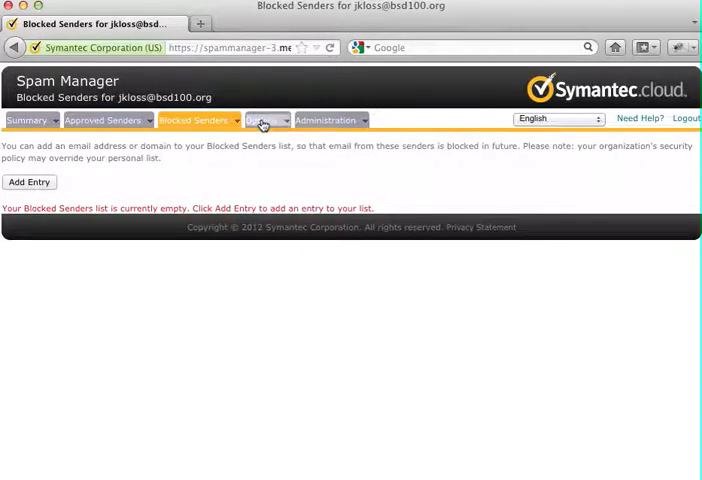
# In Options, enable new-spam notifications with frequency Every Thursday and save
pyautogui.click(260, 120)
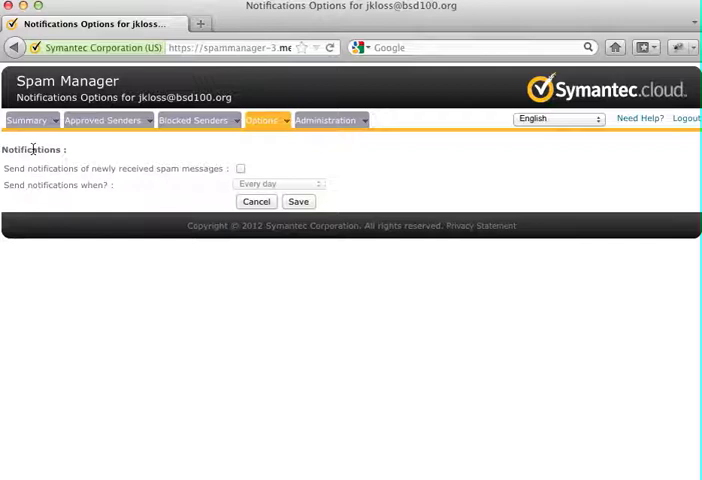
pyautogui.moveTo(44, 198)
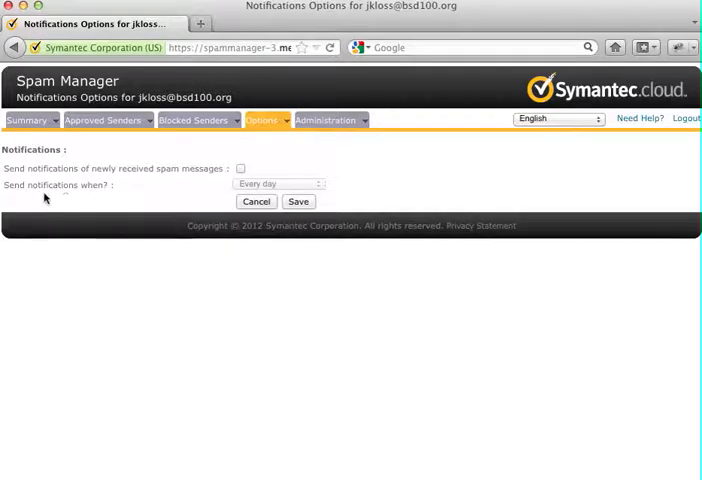
pyautogui.moveTo(156, 180)
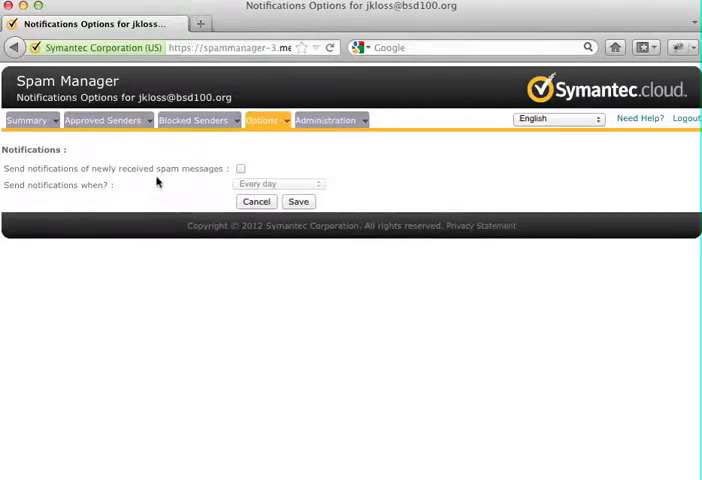
pyautogui.click(240, 168)
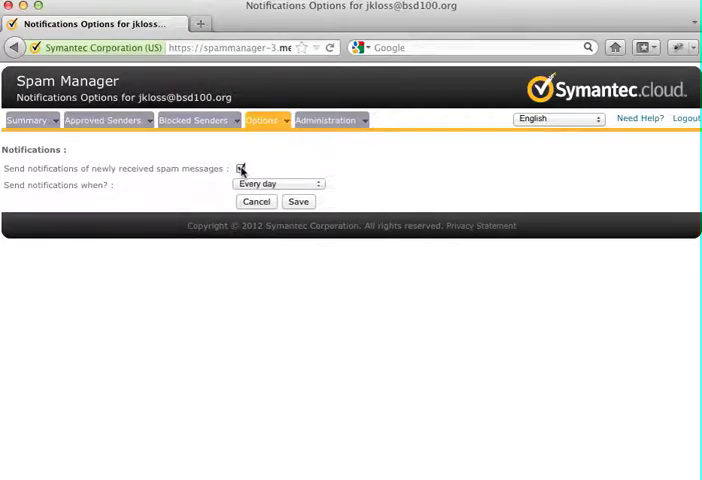
pyautogui.click(278, 184)
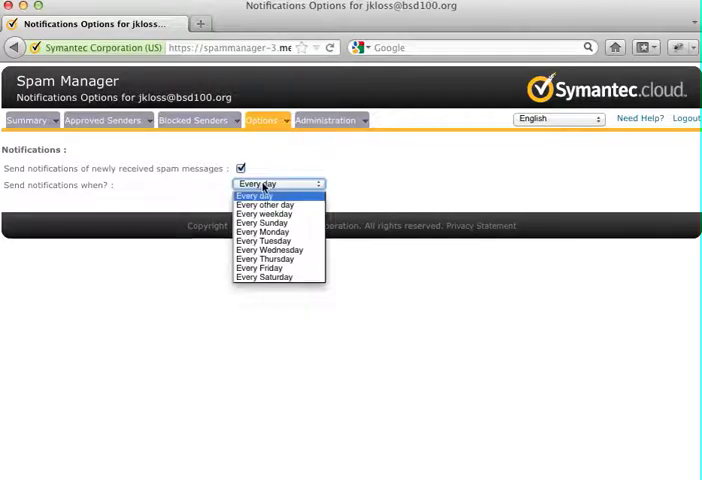
pyautogui.click(264, 258)
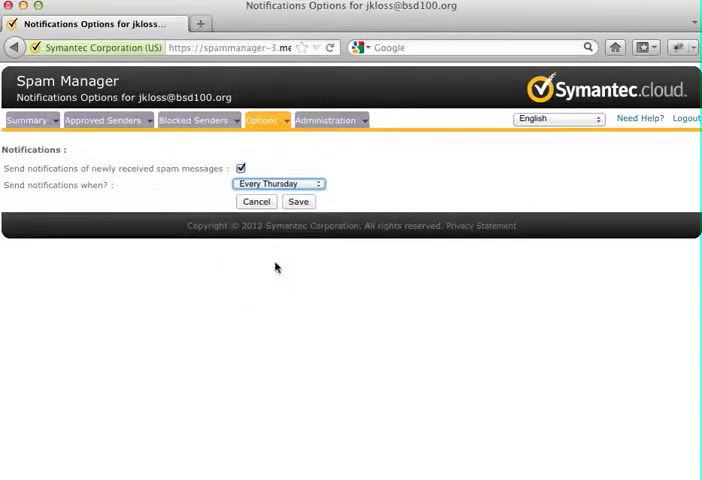
pyautogui.click(240, 168)
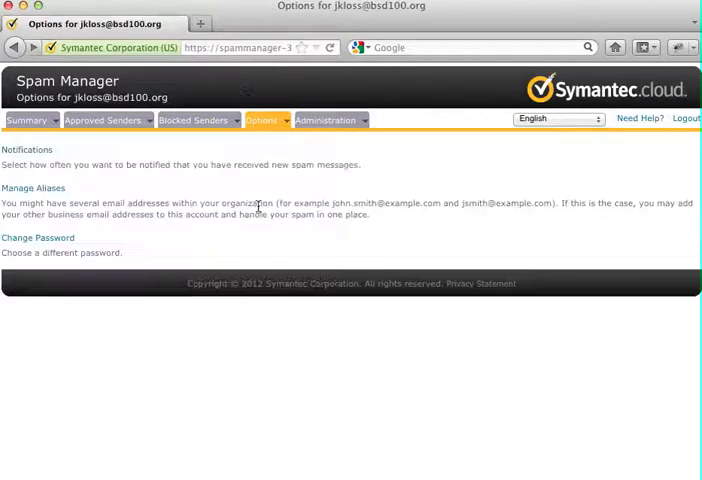
# Bring up Manage Aliases and select the account's single alias address text
pyautogui.click(32, 188)
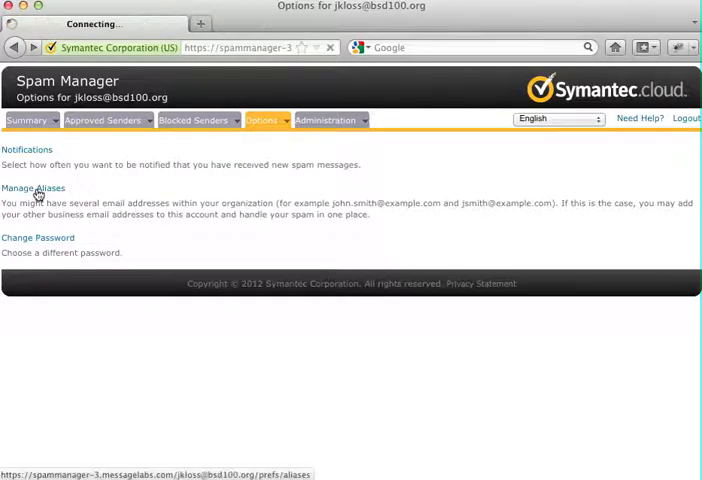
pyautogui.click(32, 188)
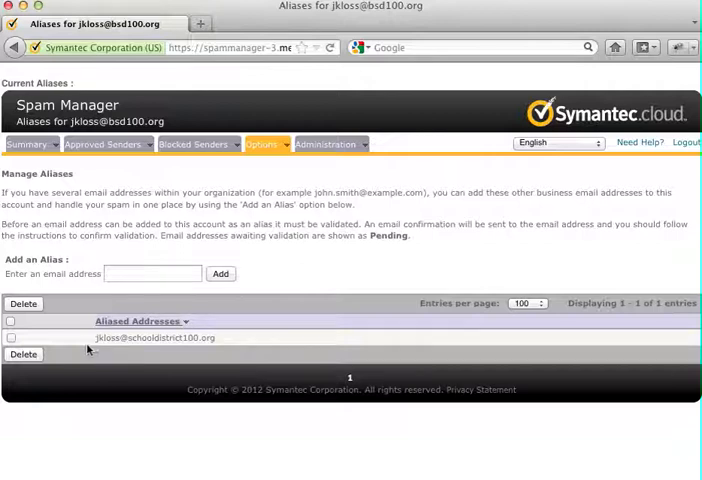
pyautogui.moveTo(176, 338)
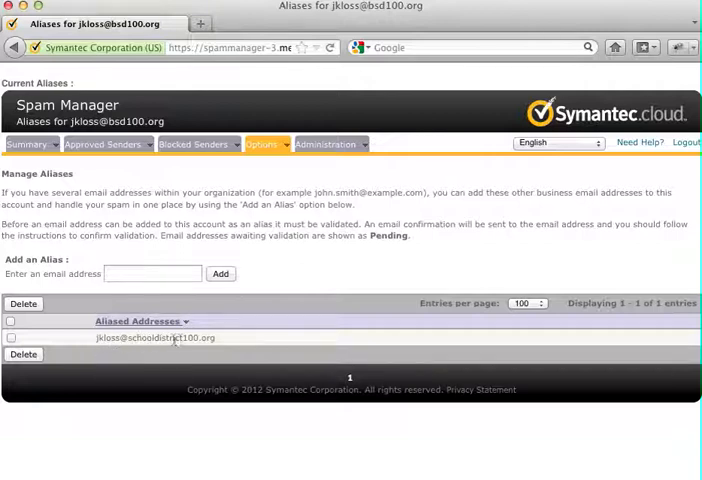
pyautogui.moveTo(92, 350)
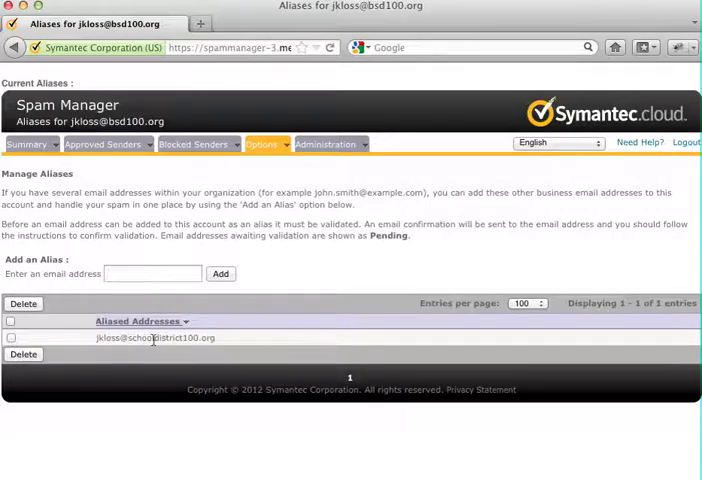
pyautogui.moveTo(232, 344)
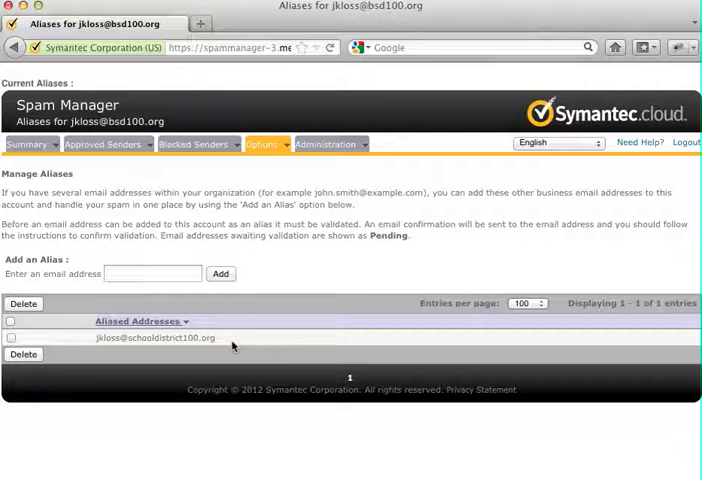
pyautogui.moveTo(96, 344)
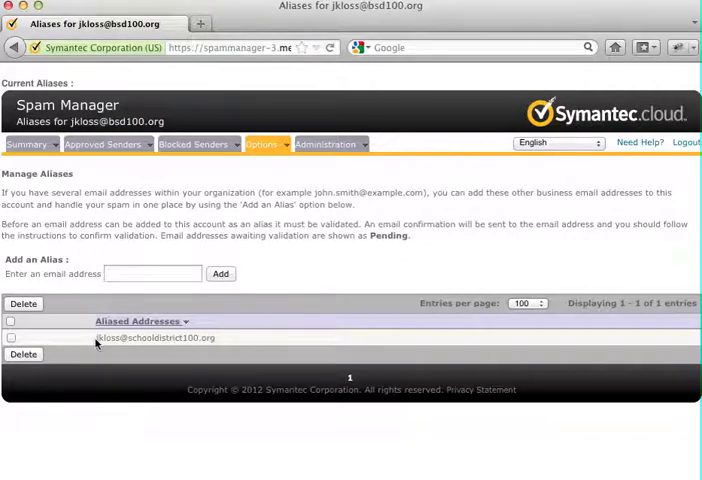
pyautogui.doubleClick(152, 336)
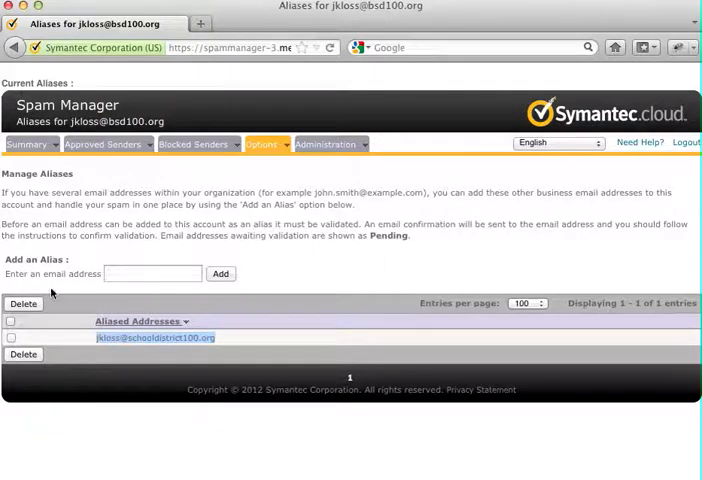
pyautogui.moveTo(76, 312)
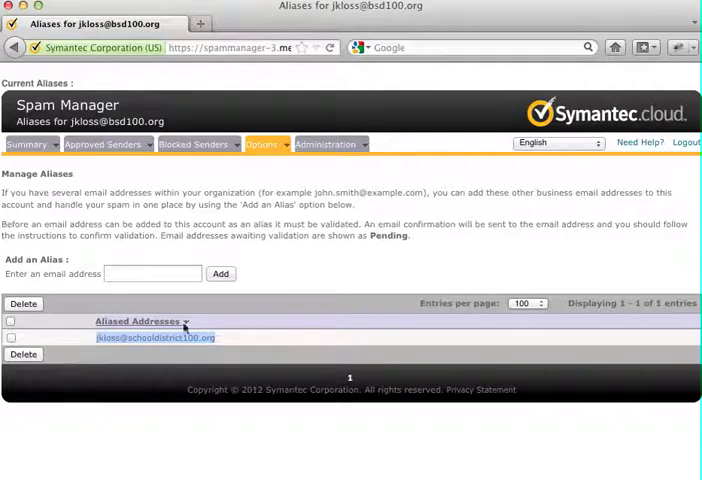
# Mark and then unmark the alias entry's checkbox before returning to Options
pyautogui.click(12, 338)
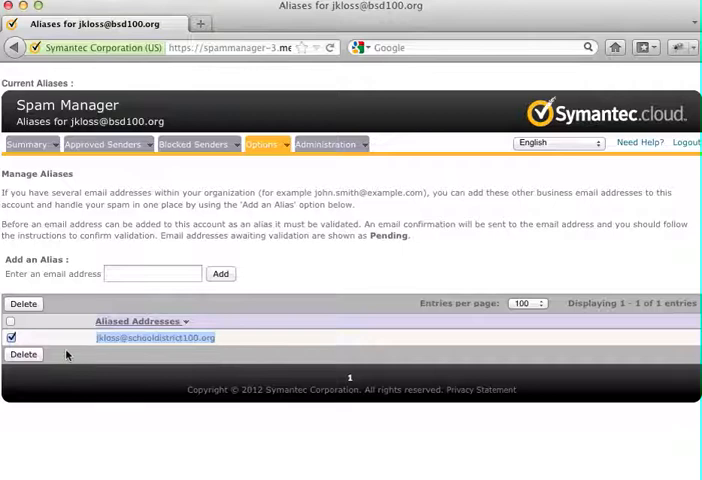
pyautogui.click(12, 336)
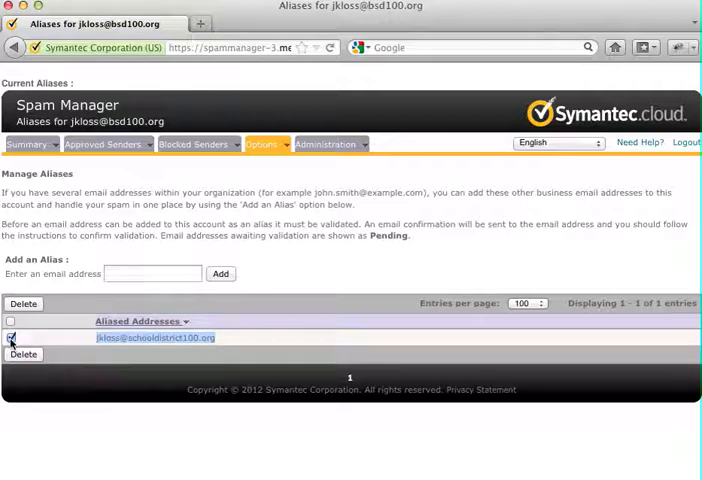
pyautogui.click(12, 338)
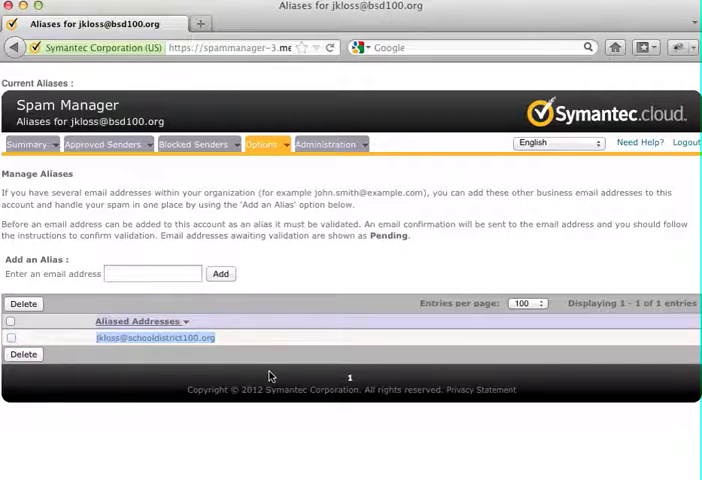
pyautogui.click(264, 144)
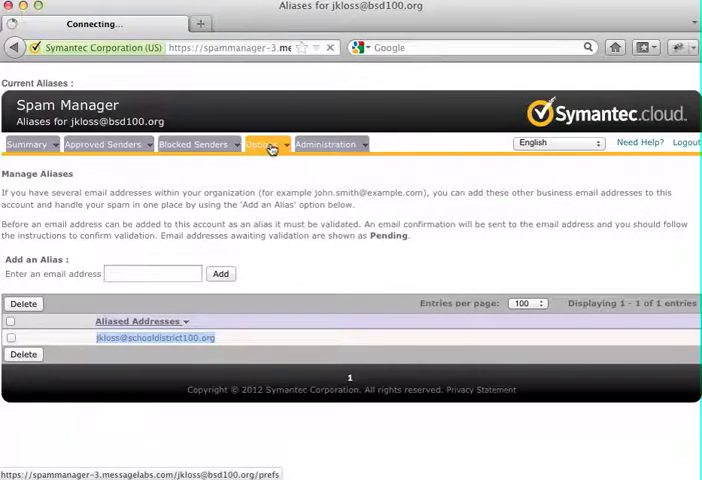
# Show the Change Password form, visiting its fields and highlighting the password policy rules
pyautogui.click(264, 144)
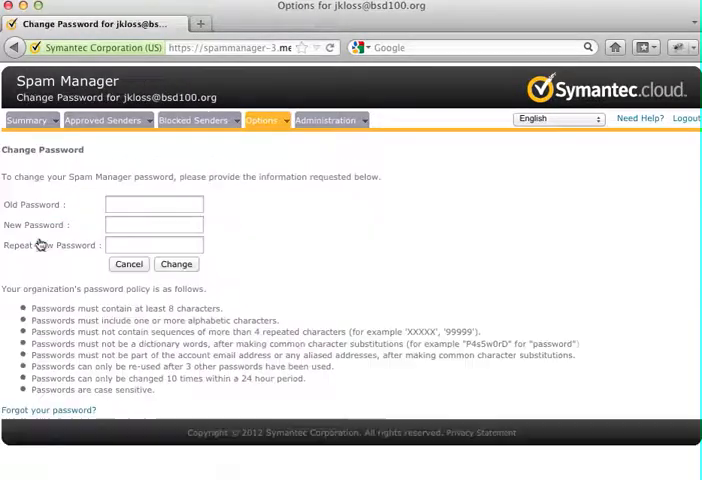
pyautogui.click(152, 204)
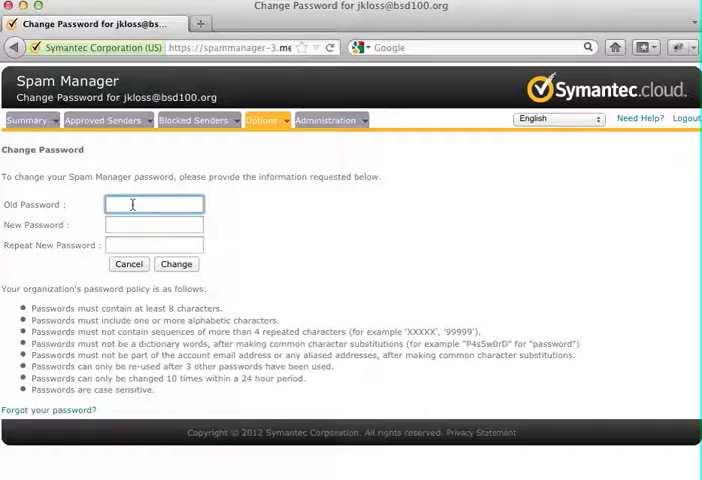
pyautogui.click(154, 244)
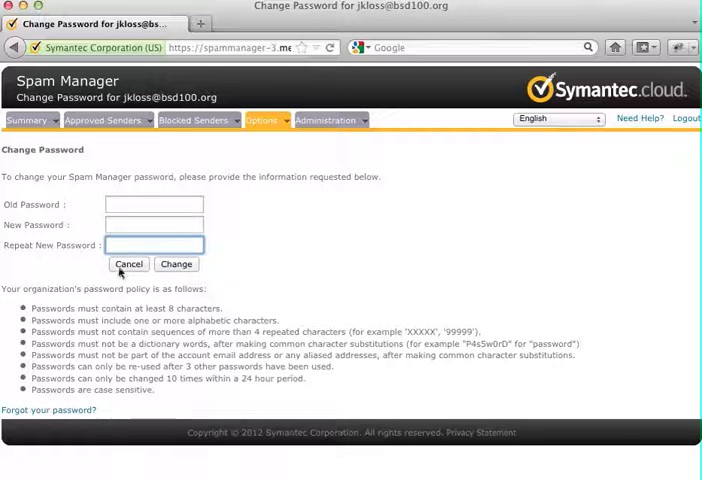
pyautogui.doubleClick(52, 308)
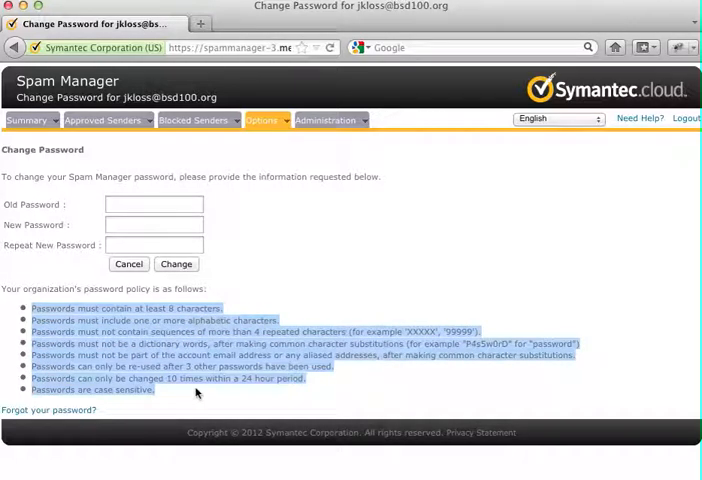
pyautogui.moveTo(336, 312)
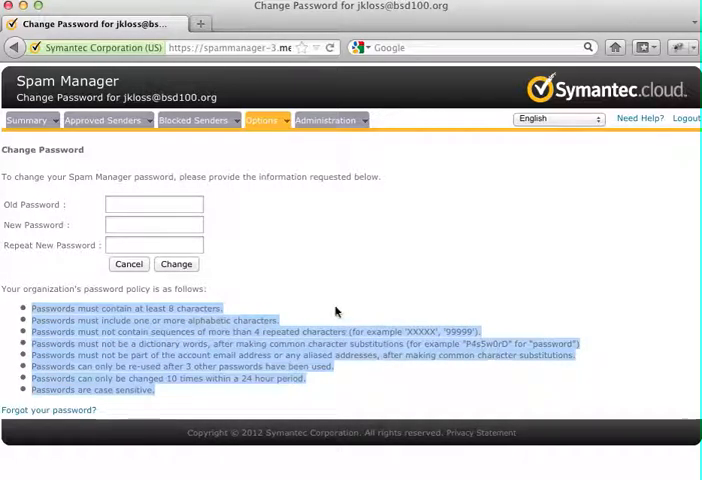